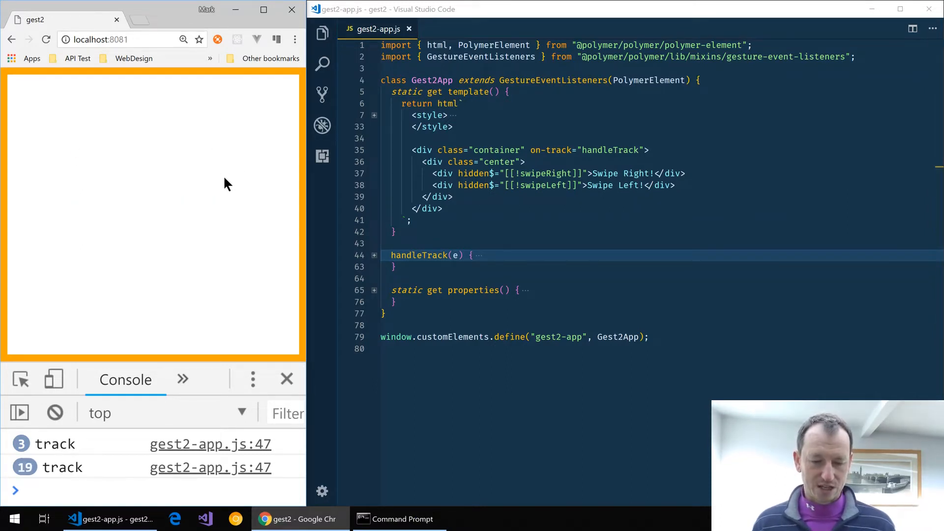
Step: Swipe left across the gest2 page to log track events, then clear the DevTools console
{"action": "left_click_drag", "start_coordinate": [222, 181], "coordinate": [90, 181]}
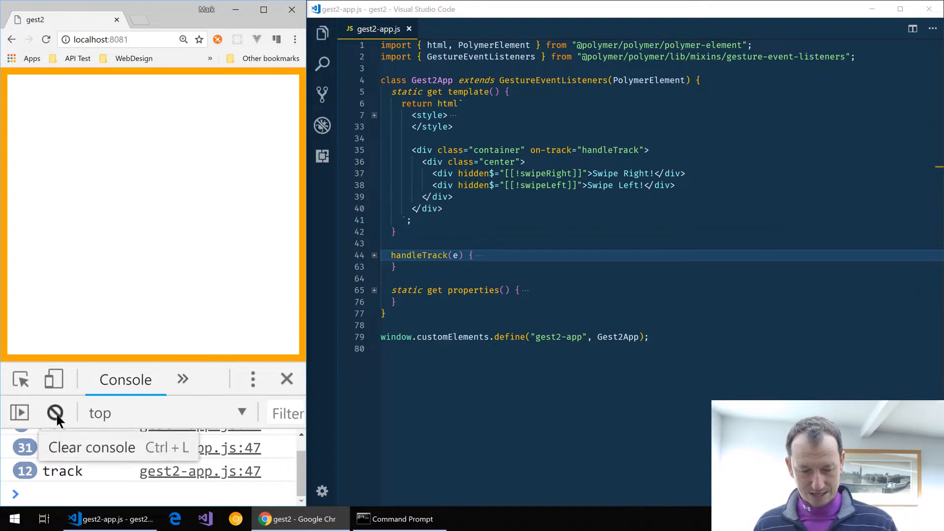
{"action": "left_click", "coordinate": [55, 412]}
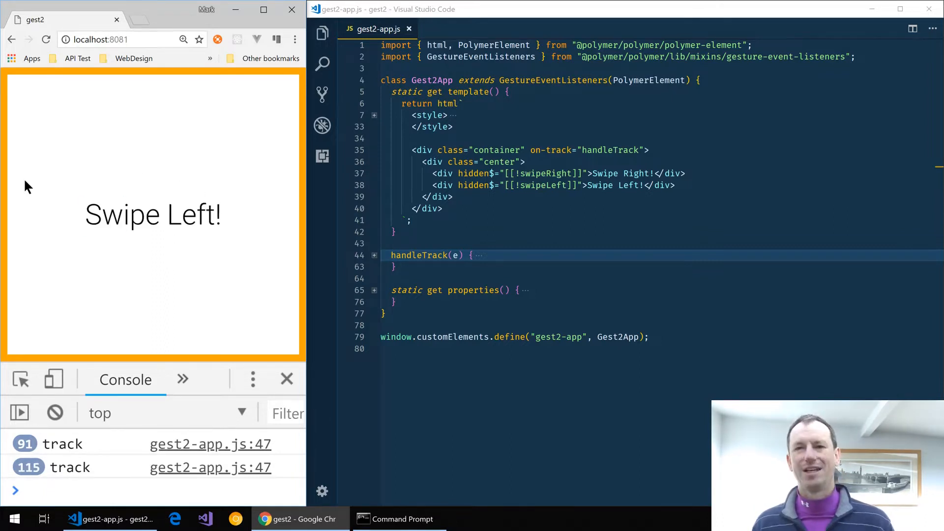
{"action": "left_click", "coordinate": [54, 413]}
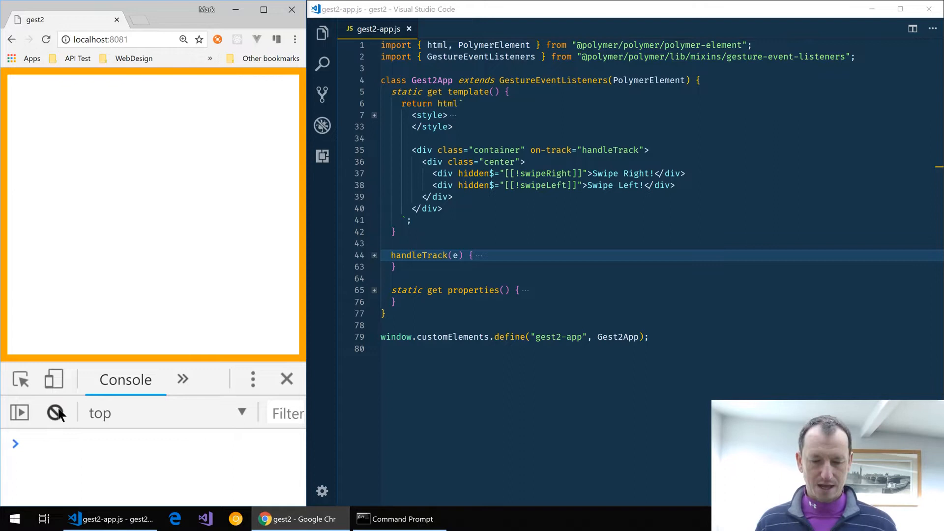
{"action": "left_click", "coordinate": [507, 174]}
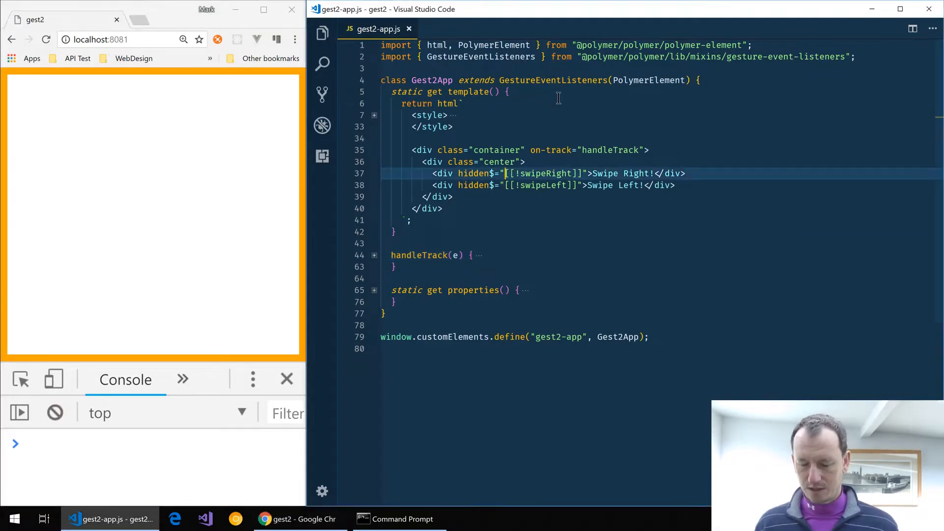
{"action": "mouse_move", "coordinate": [553, 80]}
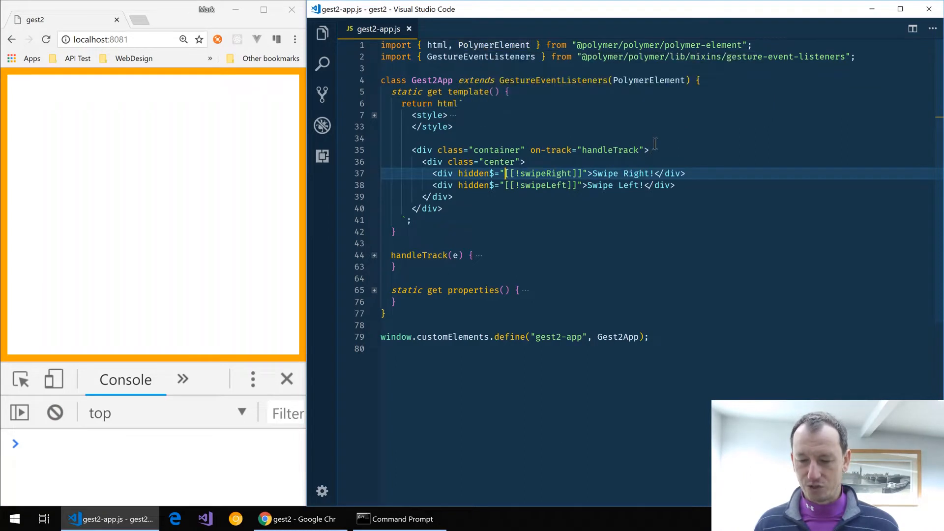
{"action": "double_click", "coordinate": [649, 80]}
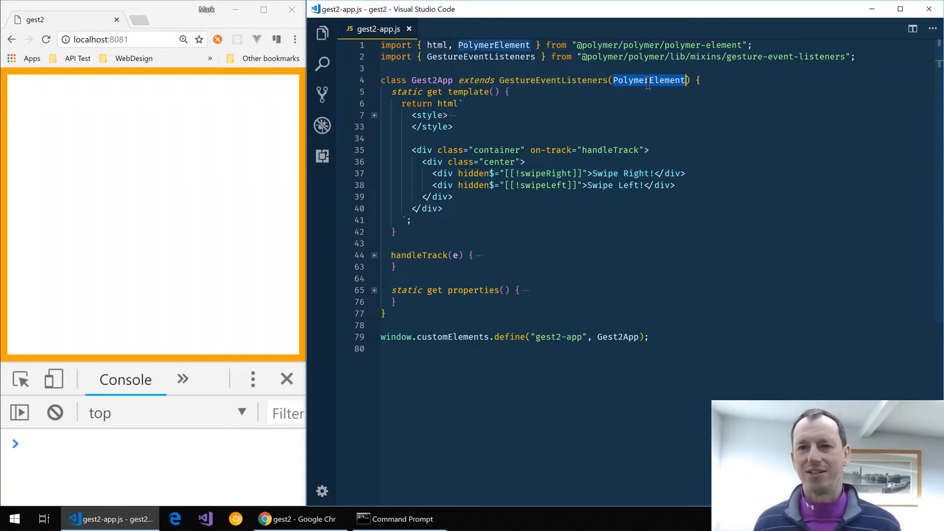
{"action": "type", "text": "Lit"}
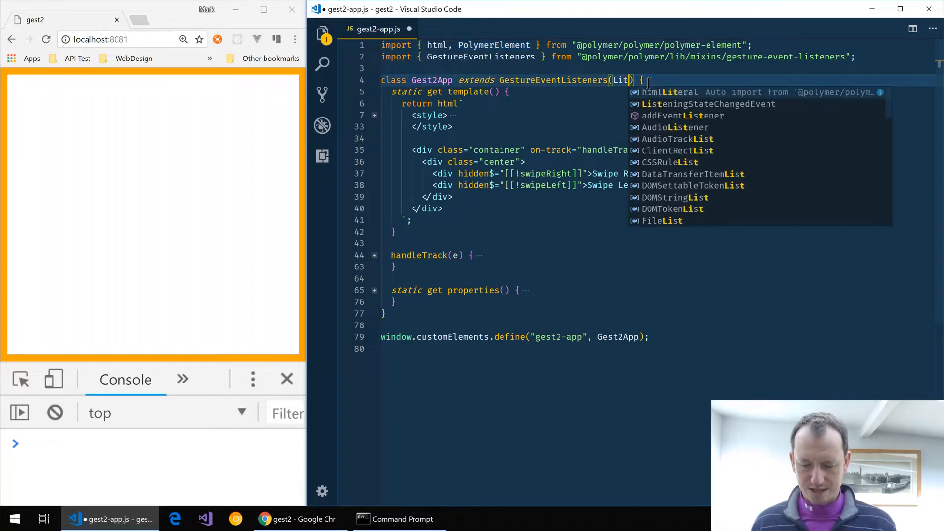
{"action": "type", "text": "Element"}
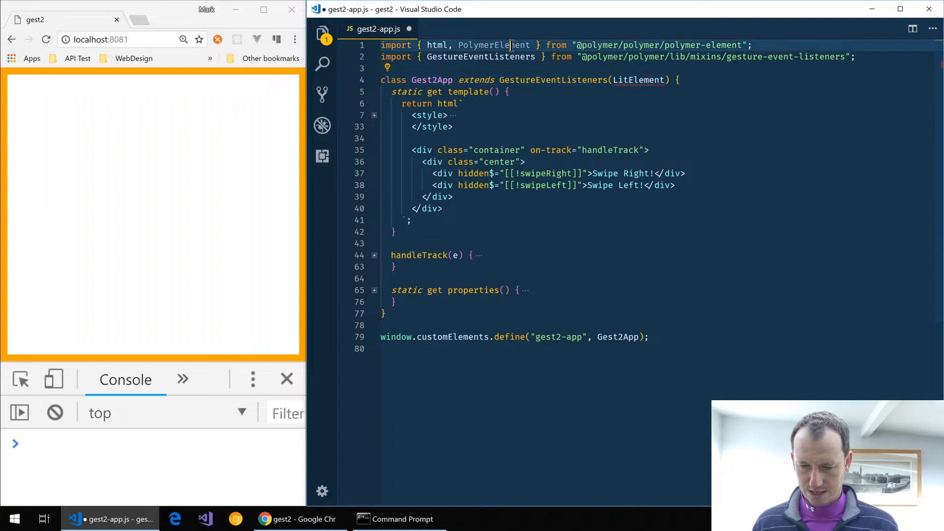
{"action": "type", "text": "Lit"}
{"action": "left_click", "coordinate": [658, 92]}
{"action": "type", "text": "_"}
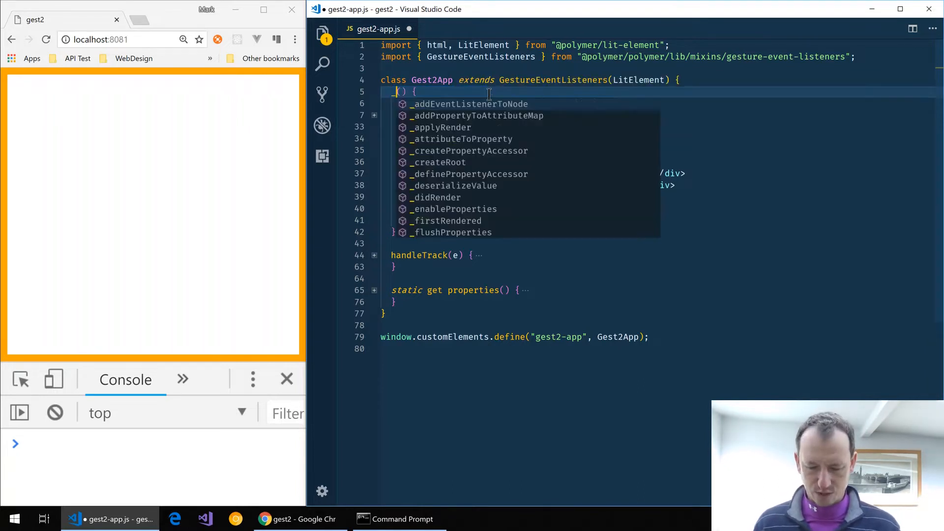
Step: Rename the template getter to _render(props) and bind the Swipe Right div's class to props.swipeRight
{"action": "type", "text": "red"}
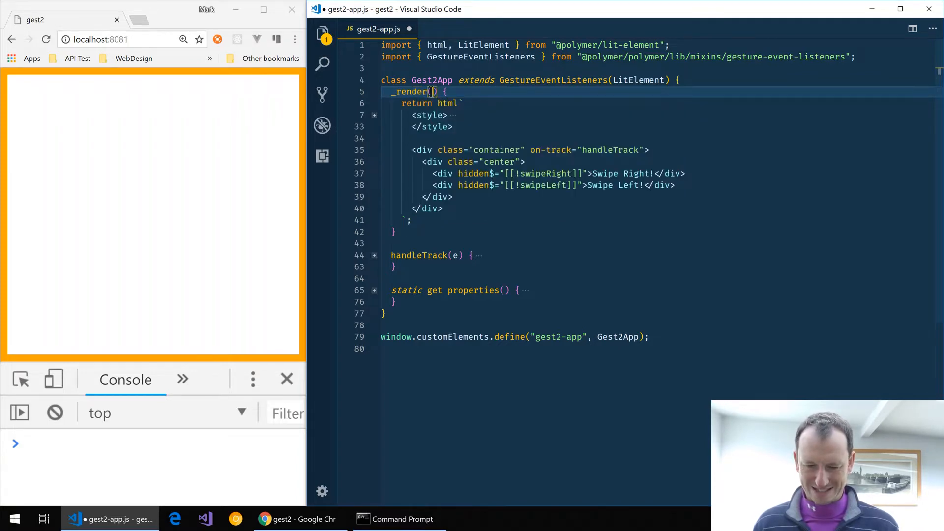
{"action": "type", "text": "props"}
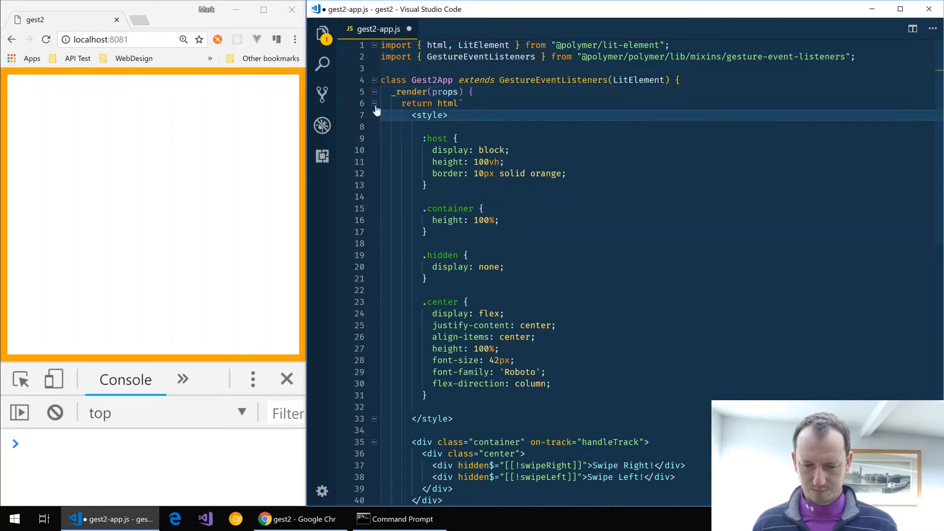
{"action": "scroll", "scroll_direction": "down", "scroll_amount": 3}
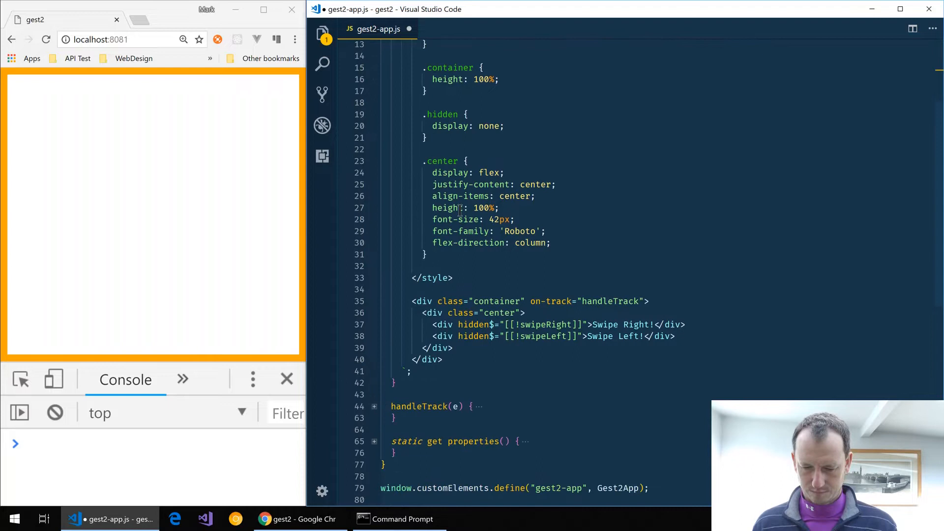
{"action": "scroll", "scroll_direction": "down", "scroll_amount": 3}
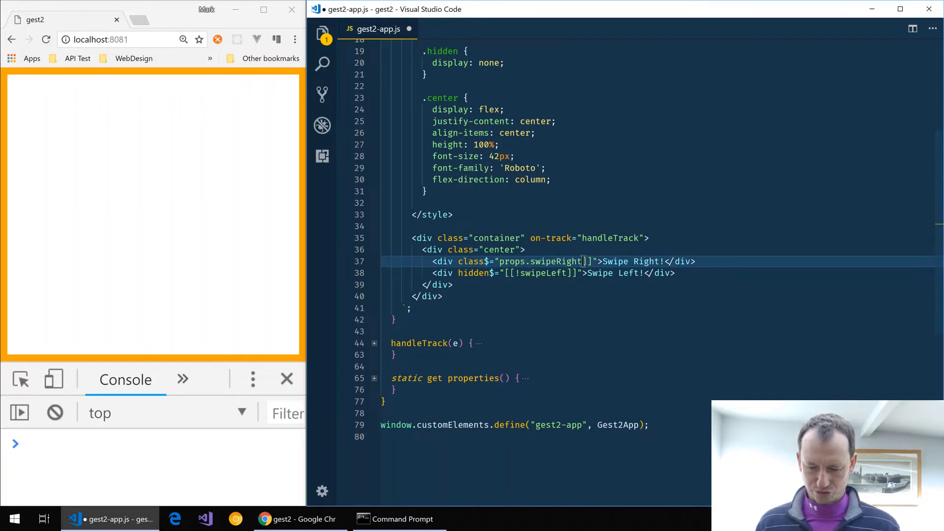
Step: Write ${props.swipeRight ? '' : 'hidden'} and ${props.swipeLeft ? '' : 'hidden'} on lines 37–38
{"action": "type", "text": "?"}
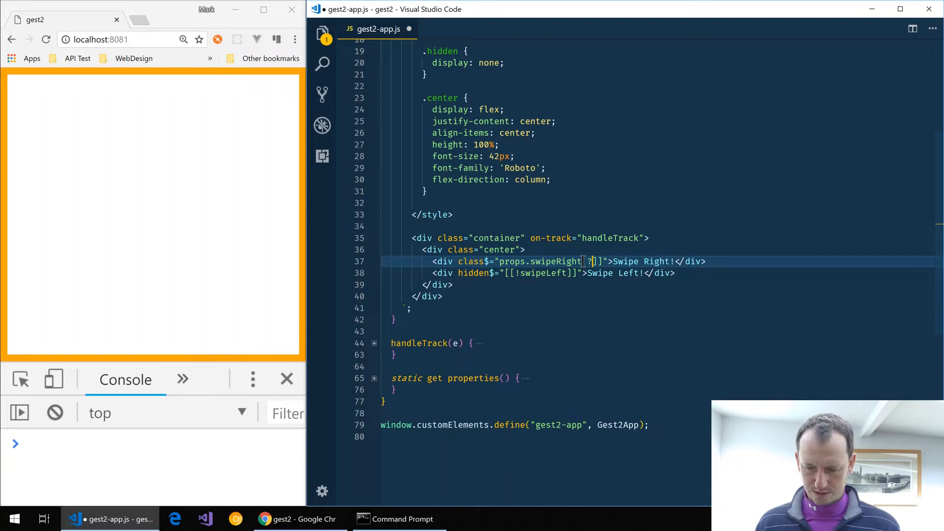
{"action": "type", "text": "? '' : 'hidden'}"}
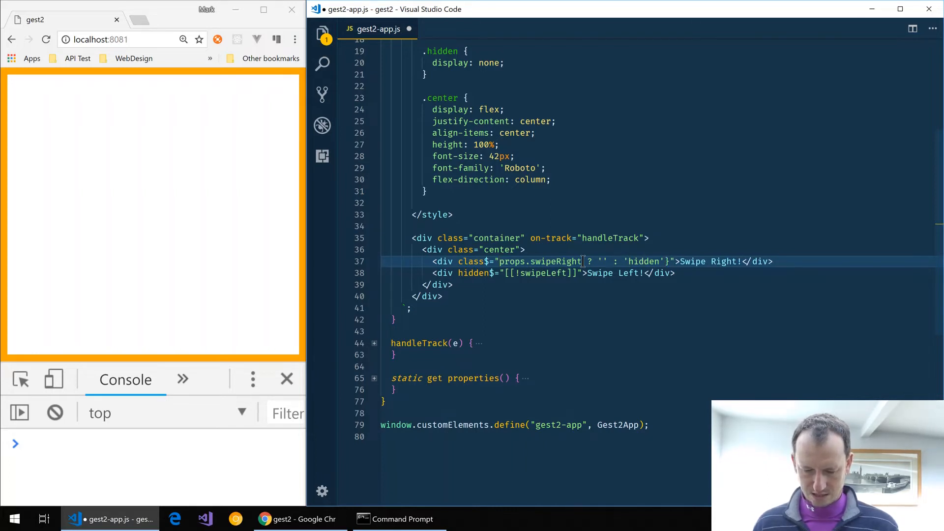
{"action": "type", "text": "${"}
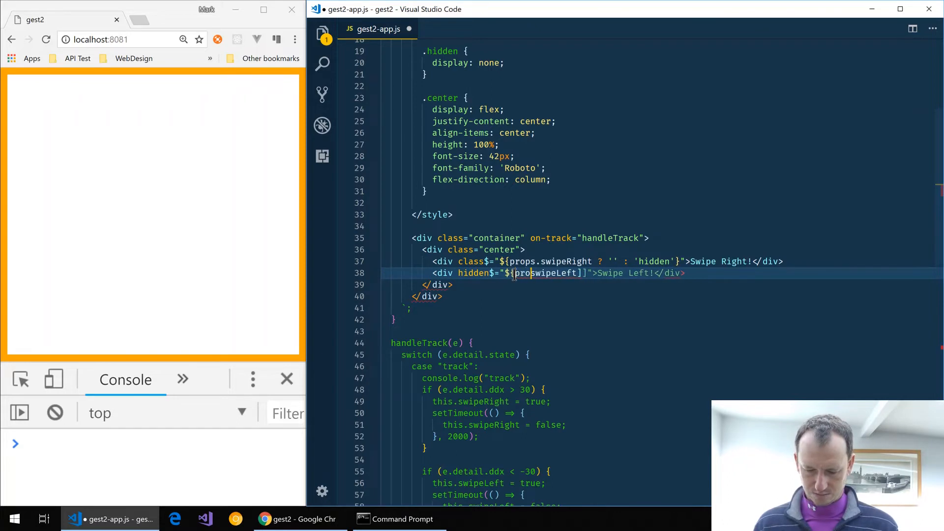
{"action": "type", "text": "props."}
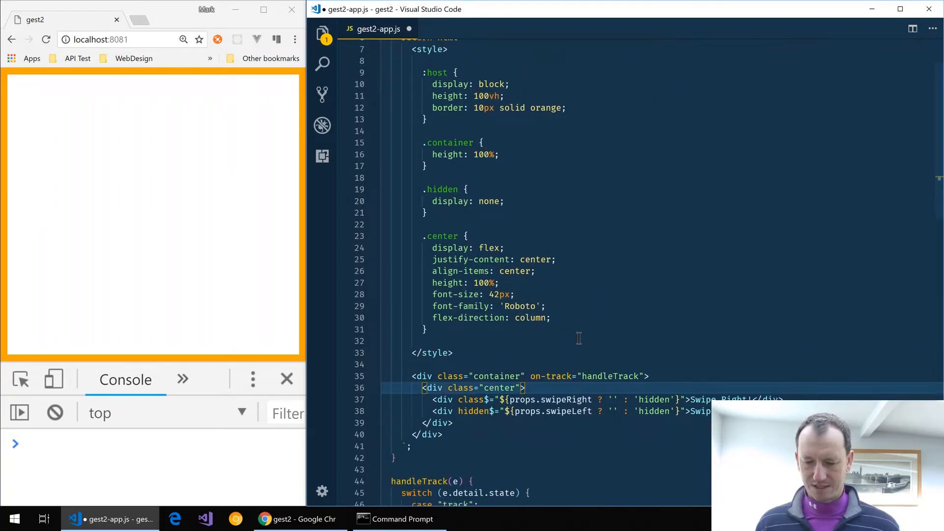
Step: Delete on-track="handleTrack" from the container div and fold the style and handleTrack regions
{"action": "double_click", "coordinate": [602, 376]}
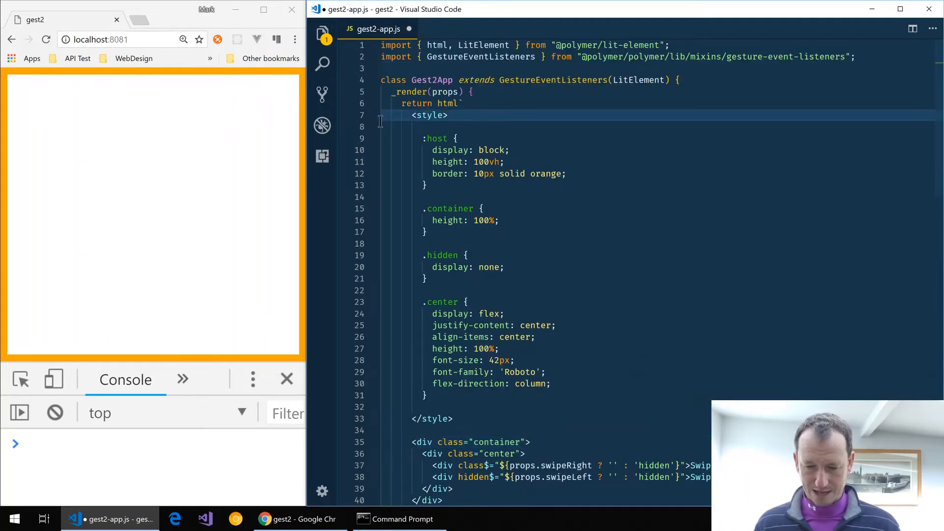
{"action": "left_click", "coordinate": [373, 115]}
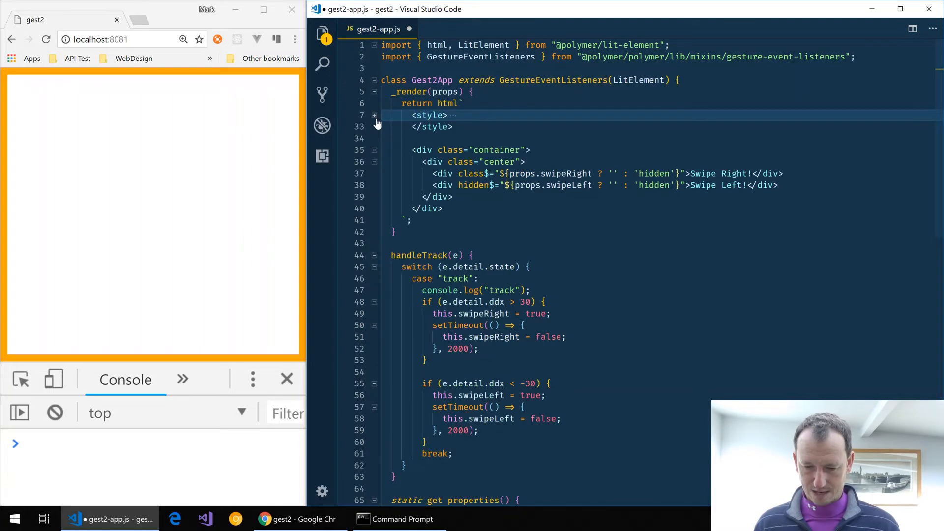
{"action": "mouse_move", "coordinate": [375, 260]}
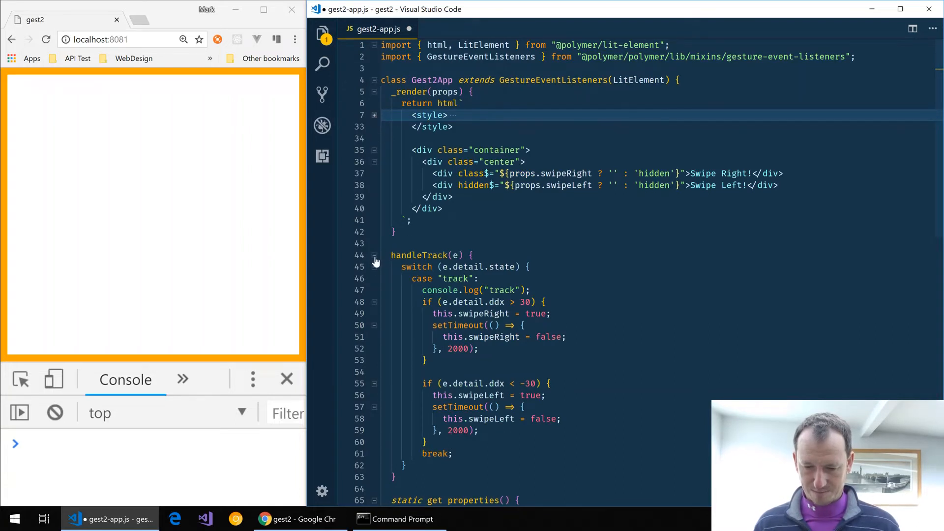
{"action": "left_click", "coordinate": [373, 255]}
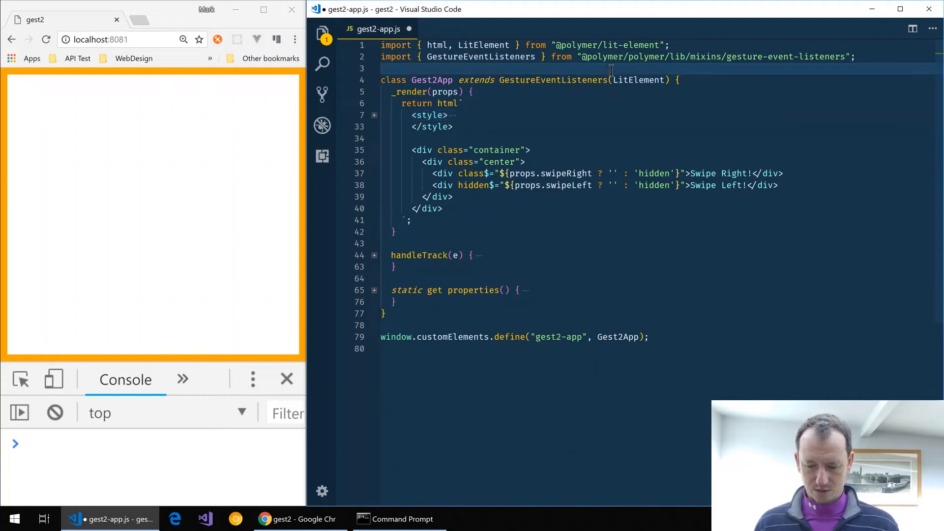
{"action": "type", "text": "import *"}
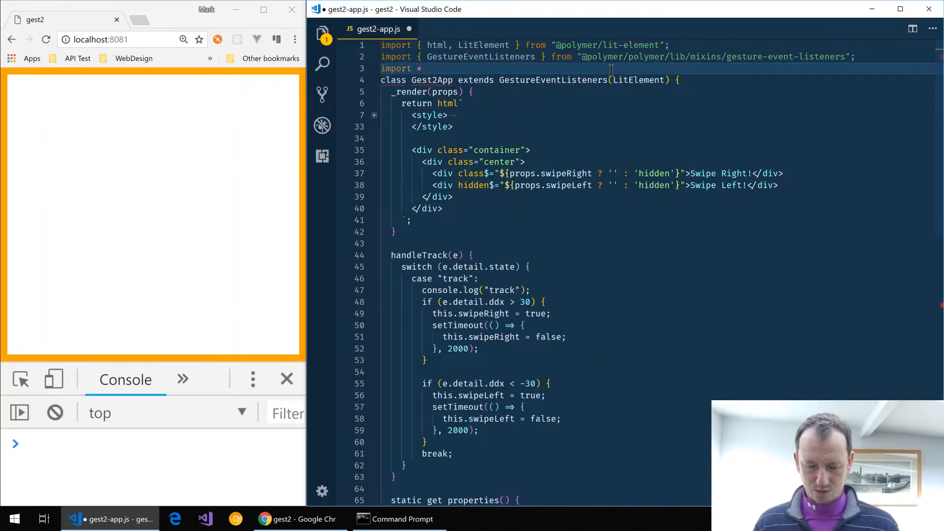
{"action": "type", "text": "as"}
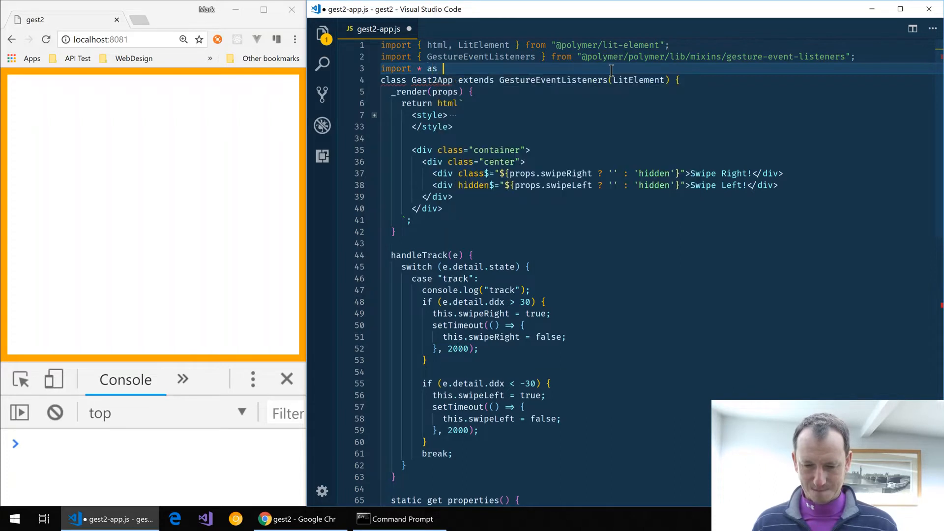
{"action": "type", "text": "Gestures"}
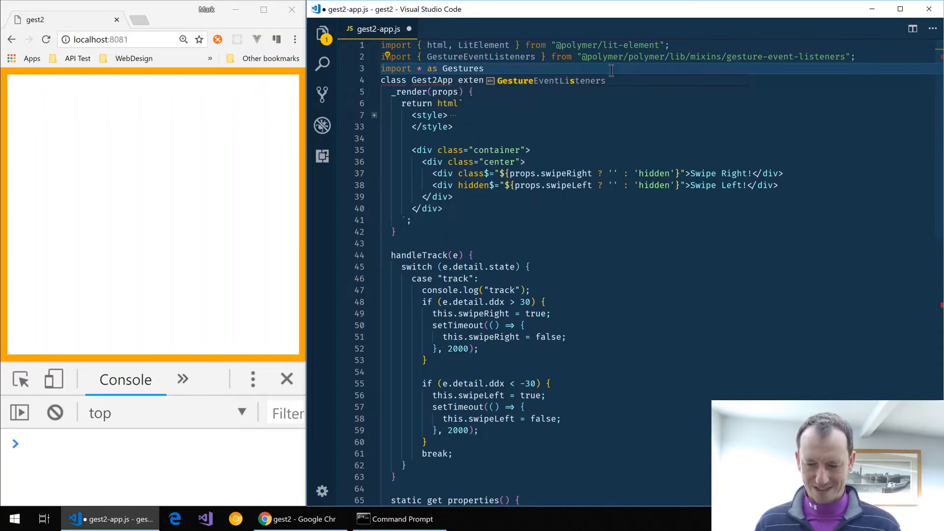
{"action": "type", "text": "from '"}
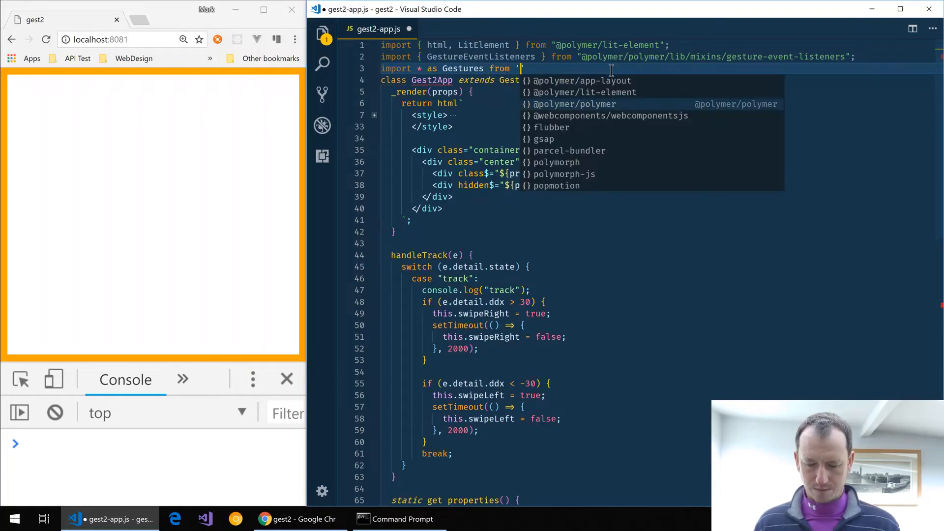
{"action": "type", "text": "@polyer"}
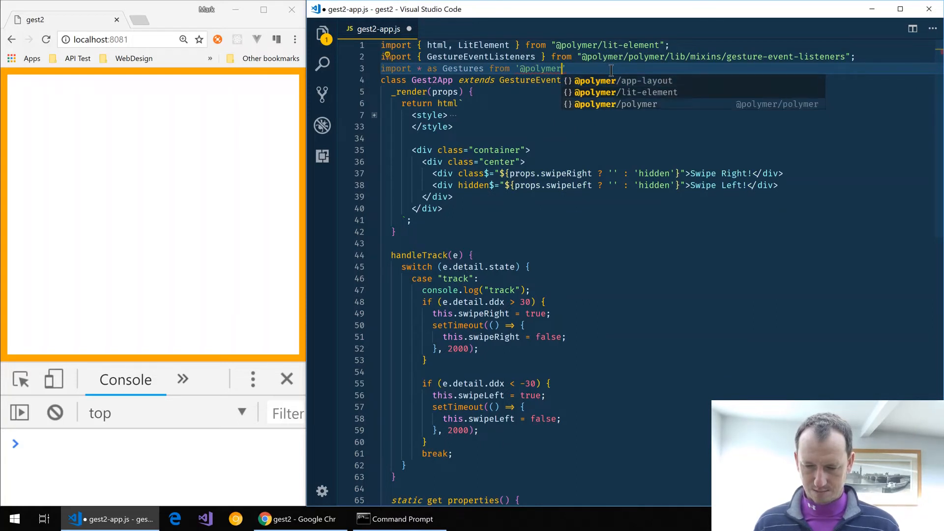
{"action": "type", "text": "/lib"}
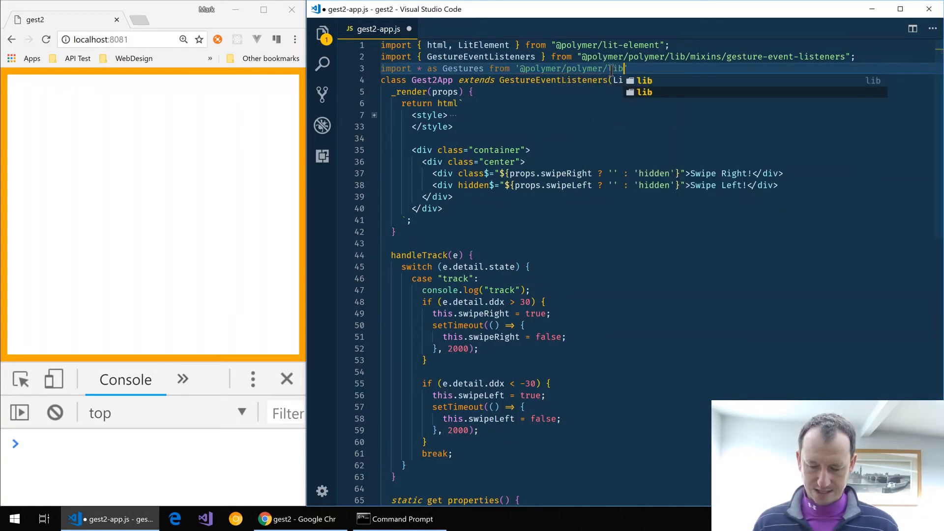
{"action": "type", "text": "/utils"}
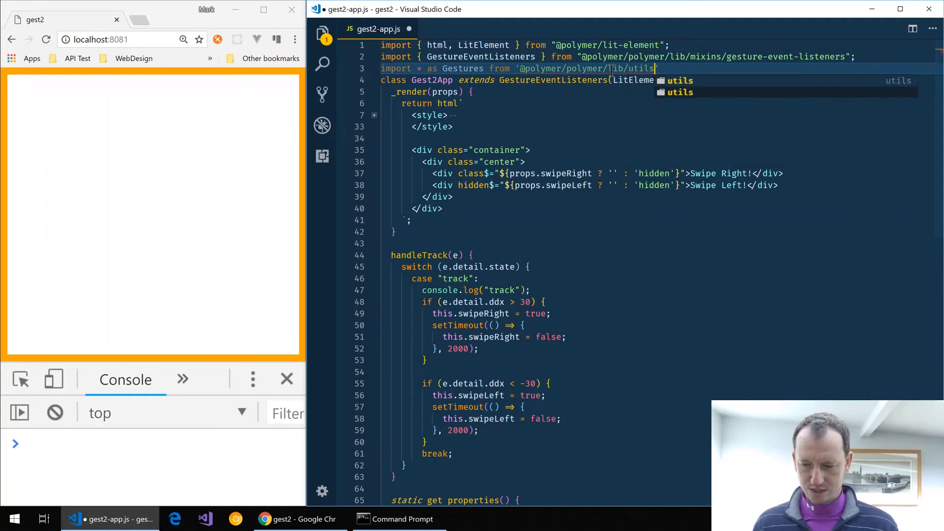
{"action": "type", "text": "/gestures"}
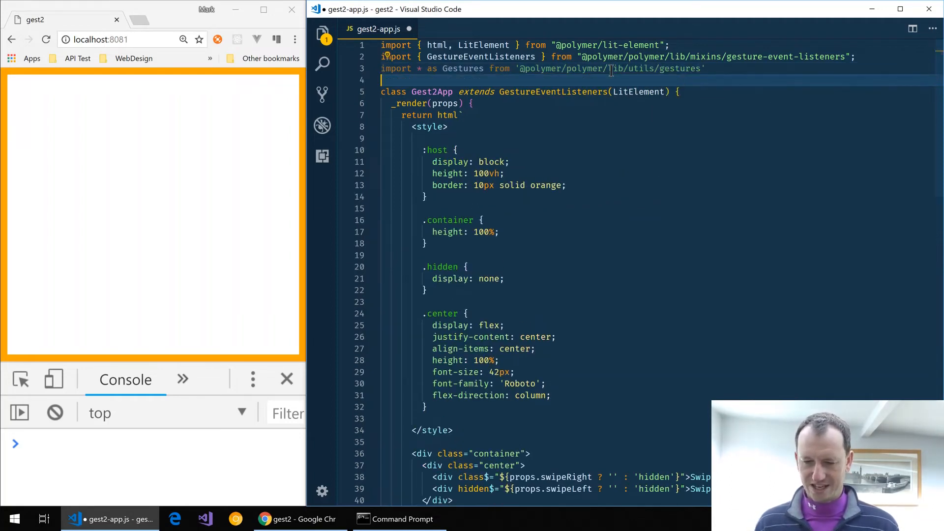
{"action": "double_click", "coordinate": [462, 68]}
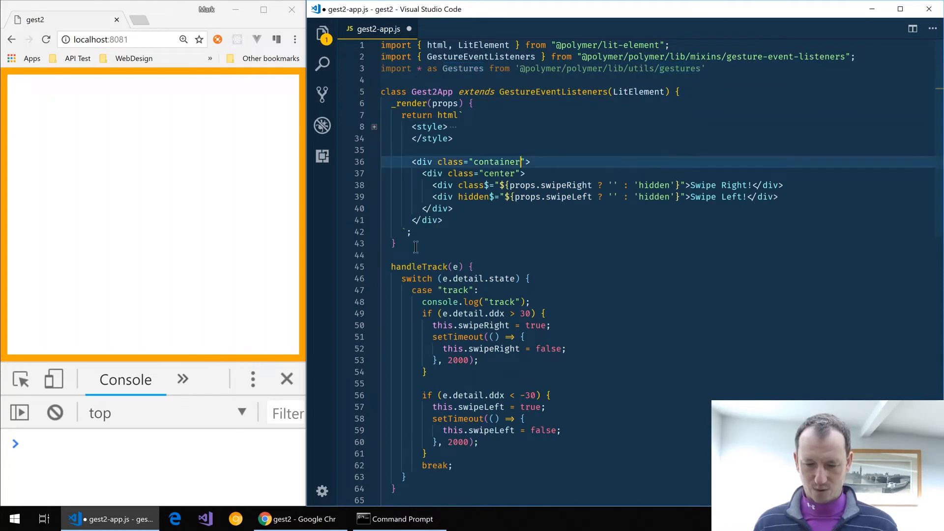
Step: Add ready() calling super.ready() and Gestures.addListener(this, 'track', this.handleTrack.bind(this))
{"action": "type", "text": "ready() {"}
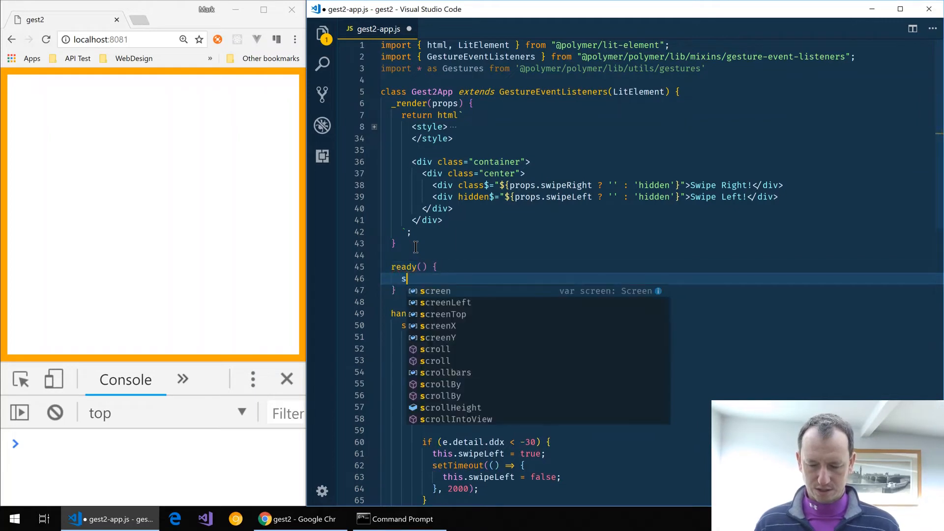
{"action": "type", "text": "super.ready();"}
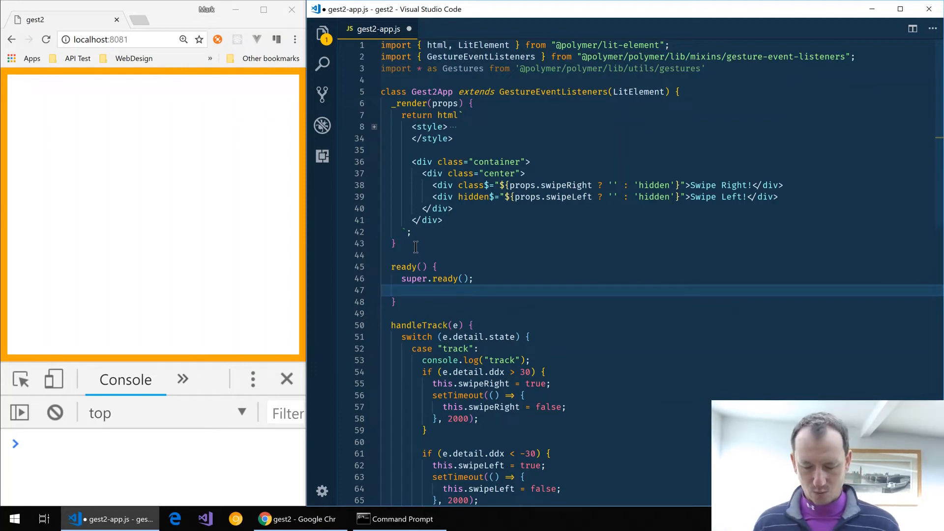
{"action": "type", "text": "Gestures.add"}
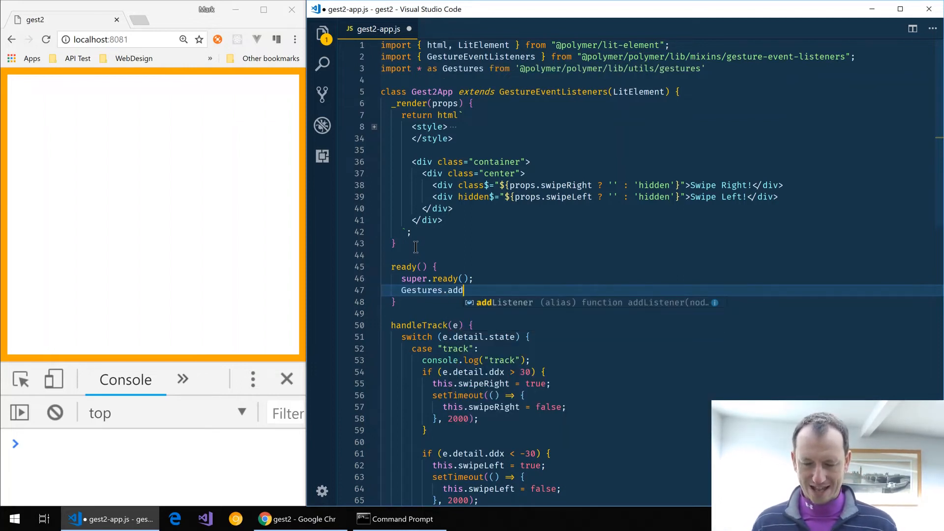
{"action": "type", "text": "Listener("}
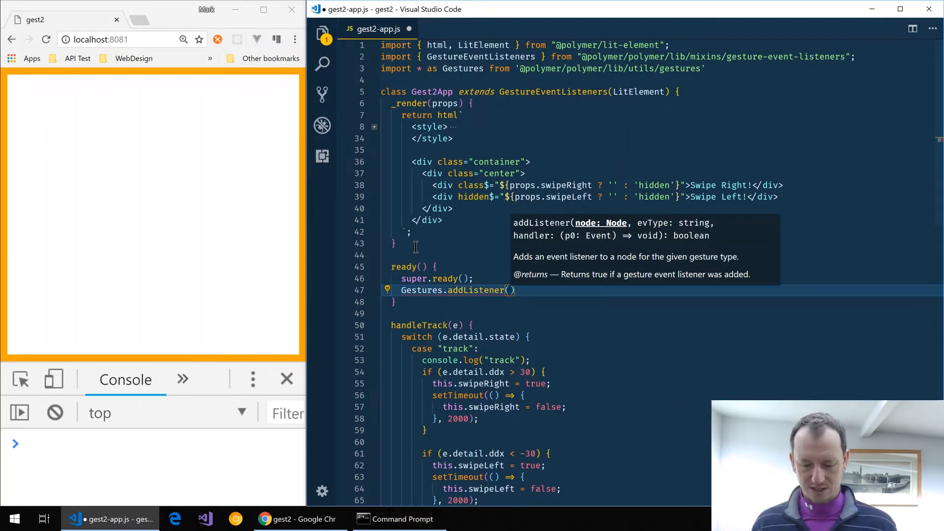
{"action": "type", "text": "this"}
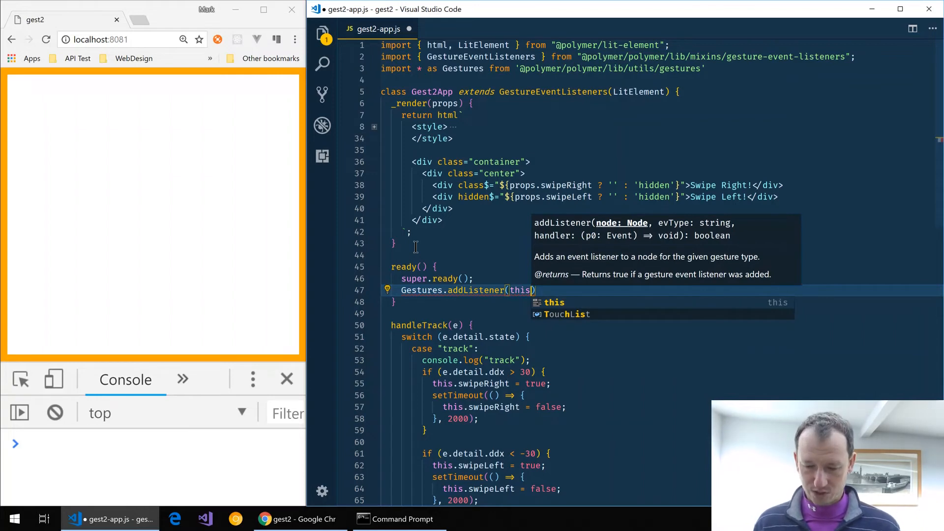
{"action": "type", "text": ", 'r"}
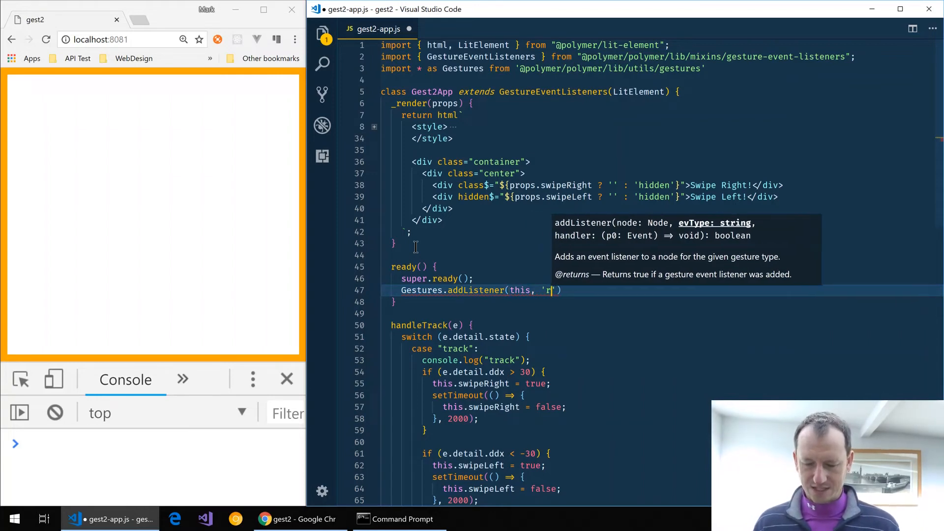
{"action": "type", "text": "rack"}
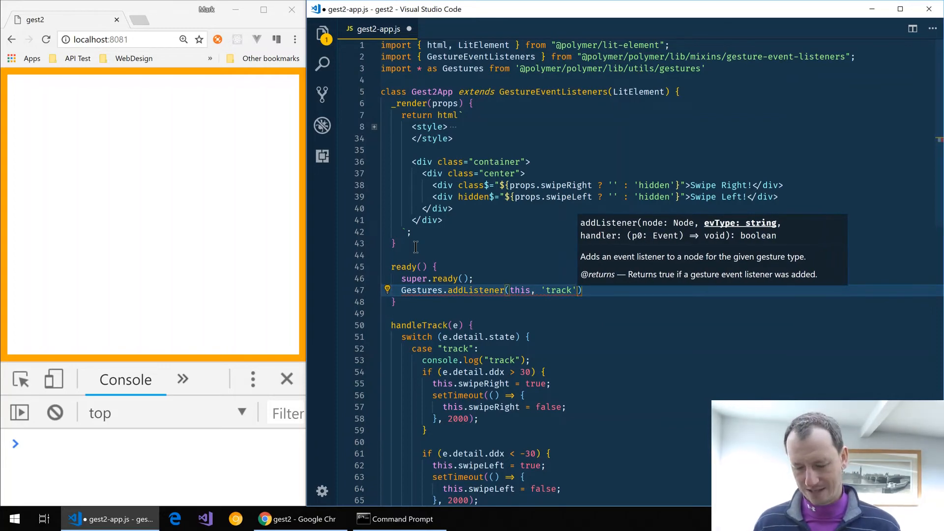
{"action": "type", "text": ", this."}
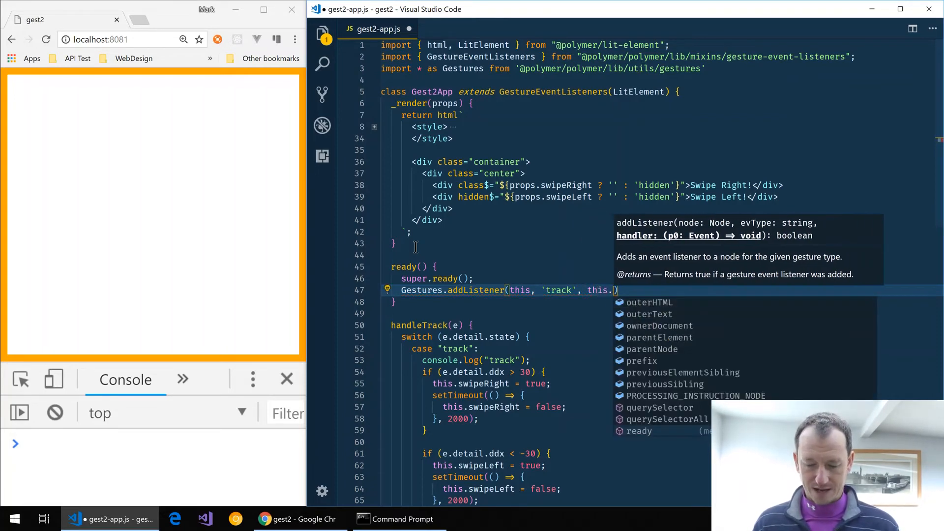
{"action": "type", "text": "handler"}
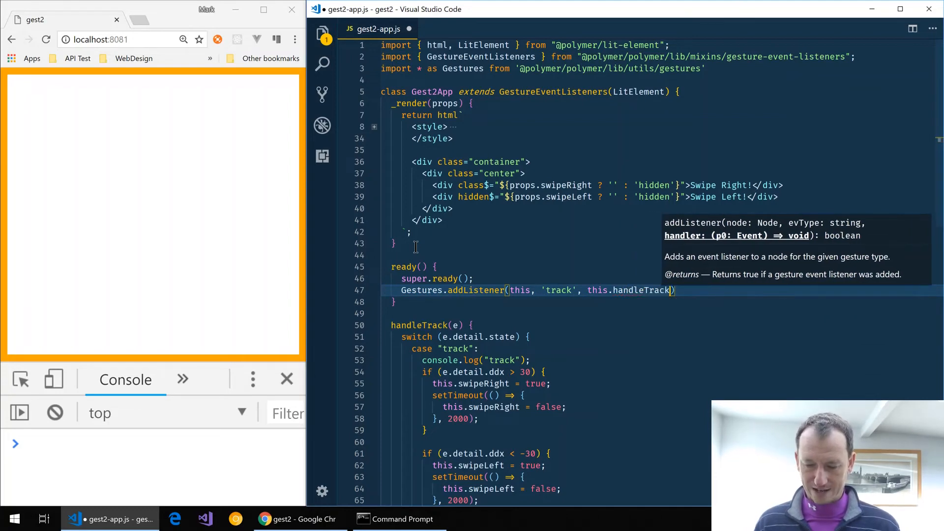
{"action": "type", "text": ".bins()"}
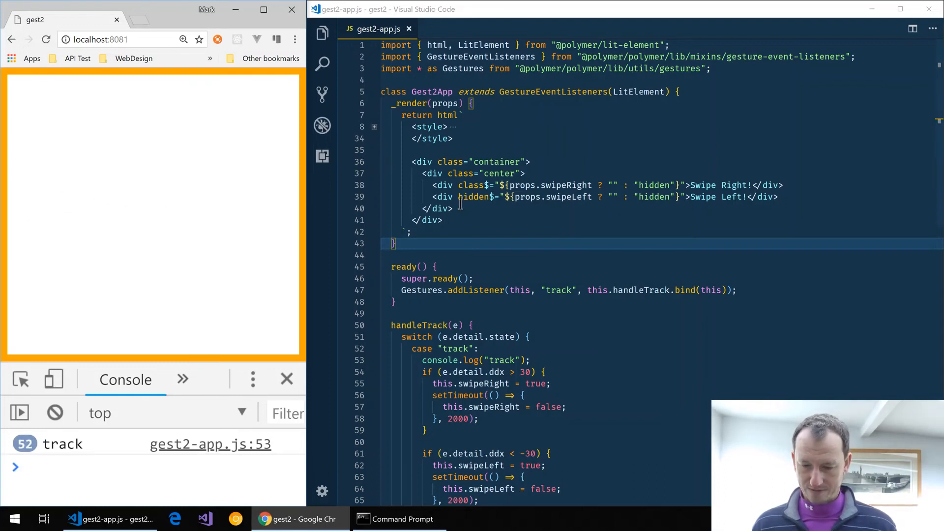
{"action": "mouse_move", "coordinate": [518, 213]}
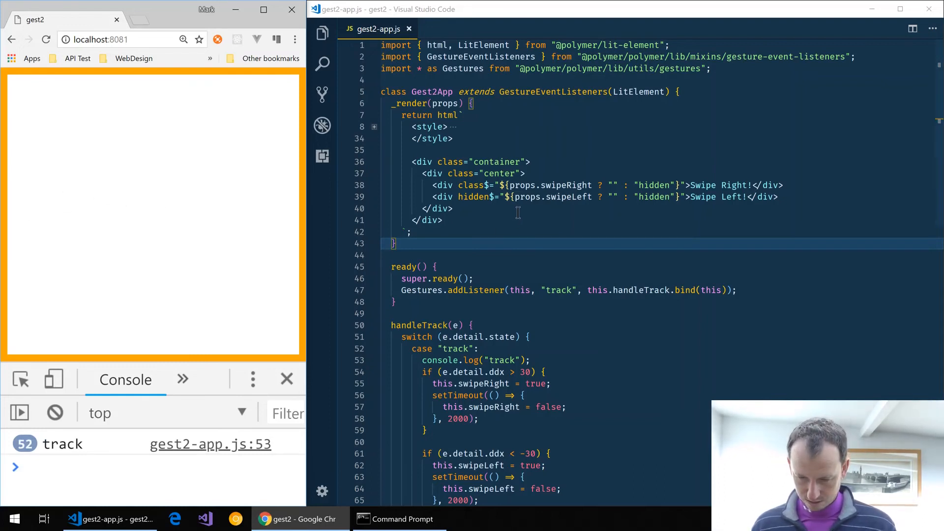